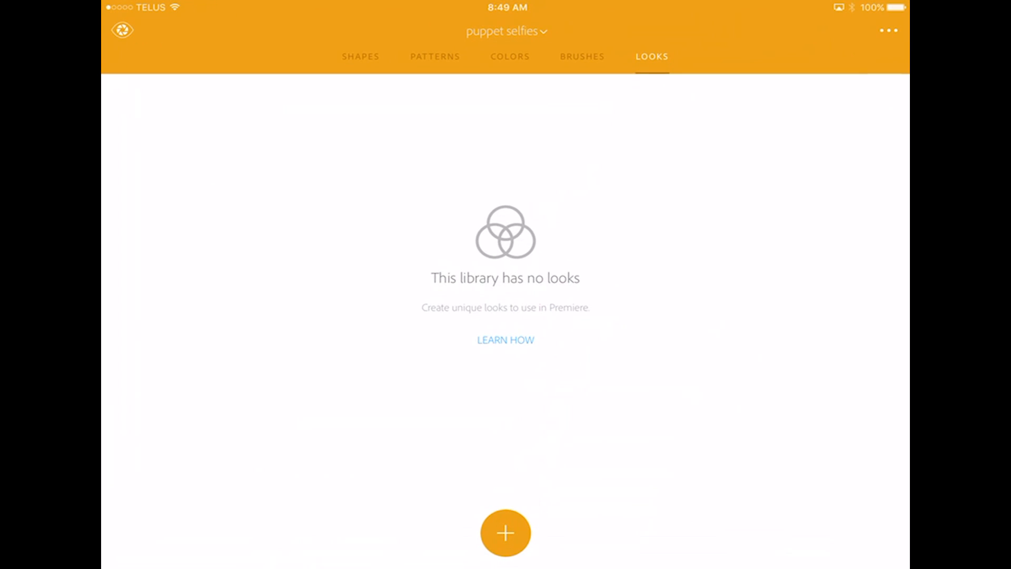
Go to the Shapes collection and start capturing a new shape with the camera.
click(361, 56)
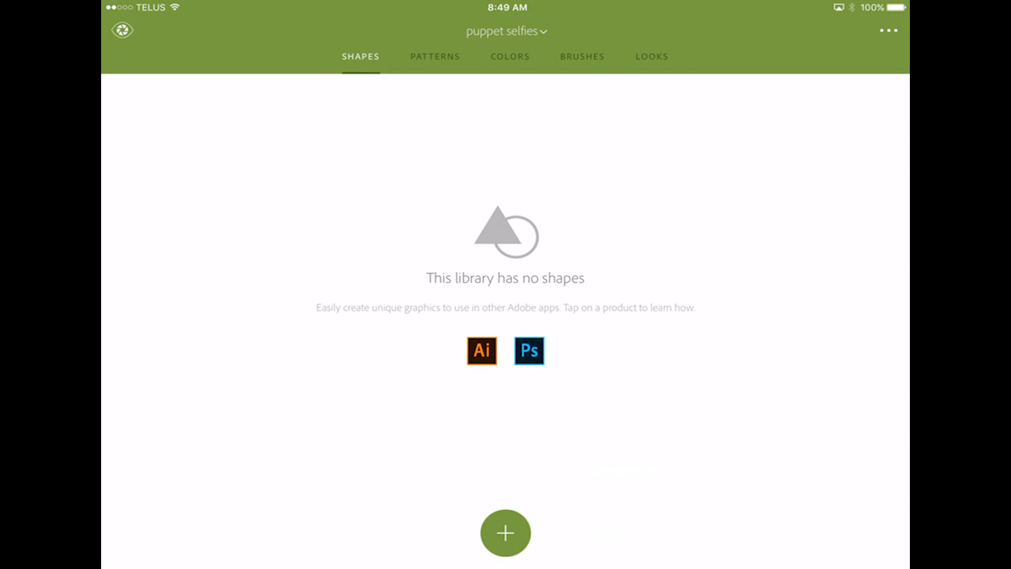
click(504, 533)
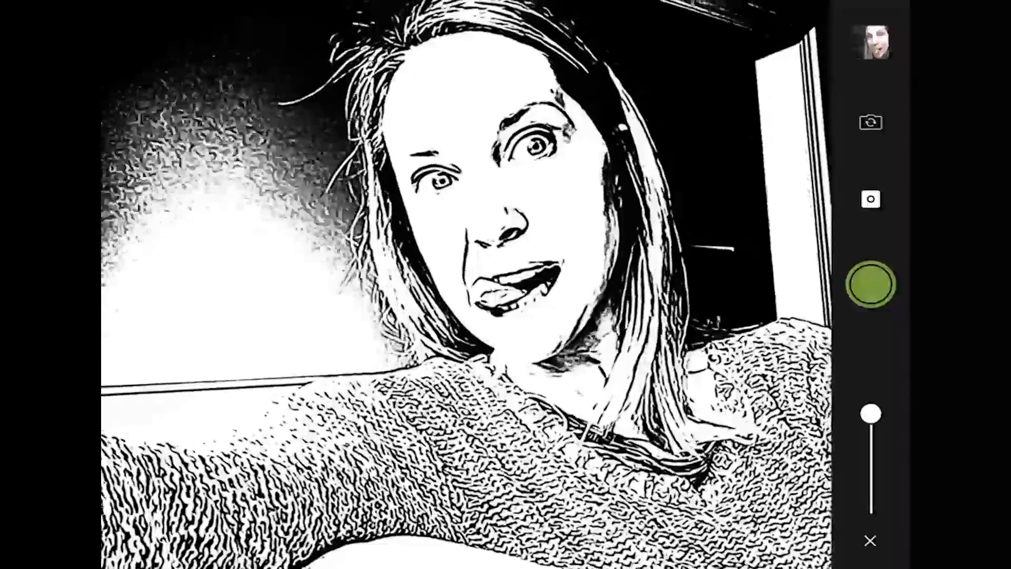
Capture the selfie as a black-and-white shape and move through Edit Shape to Preview.
click(870, 285)
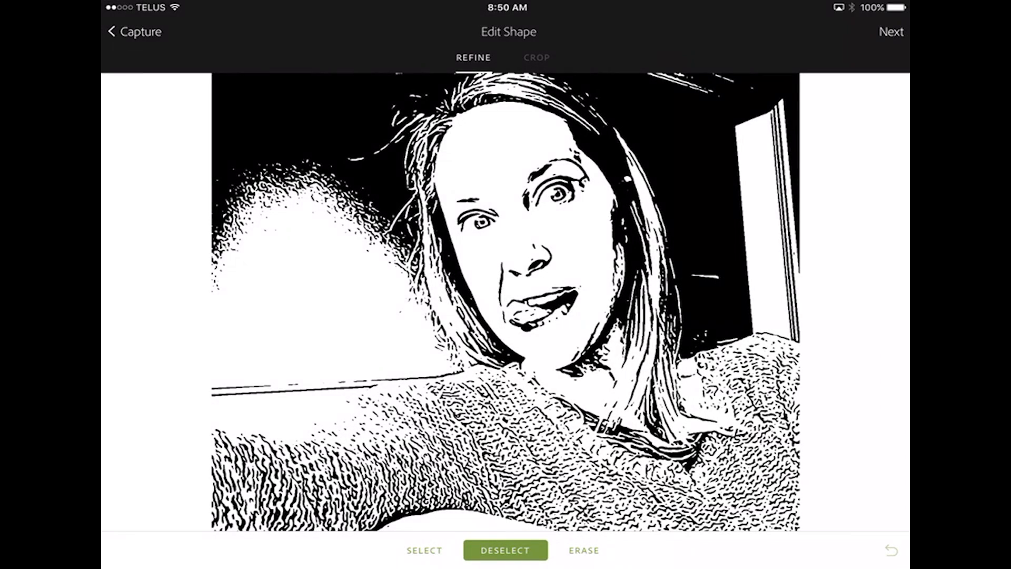
click(584, 550)
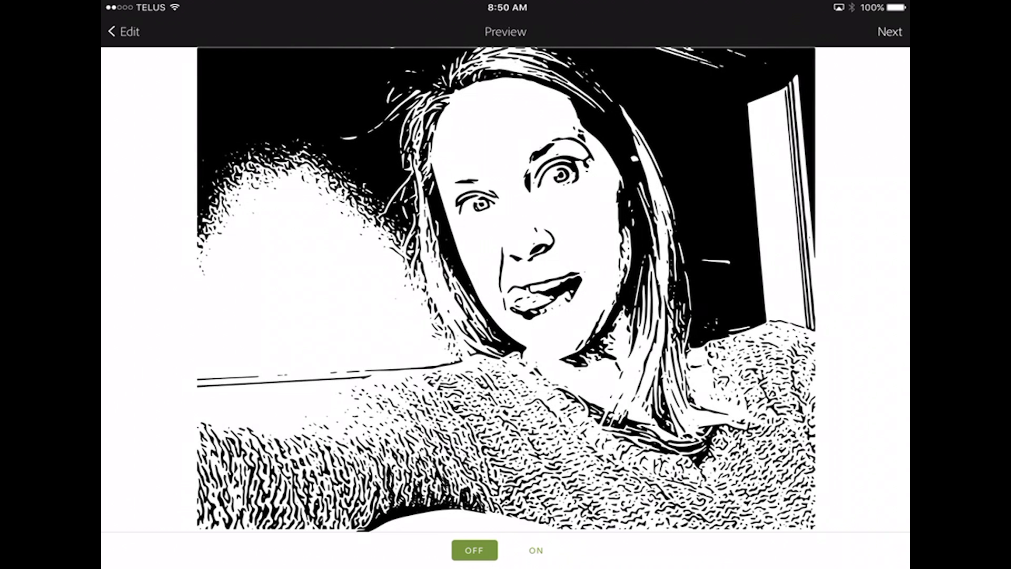
Name the shape 'My Normal Face' and save it to the library.
click(535, 550)
text(My Normal Face)
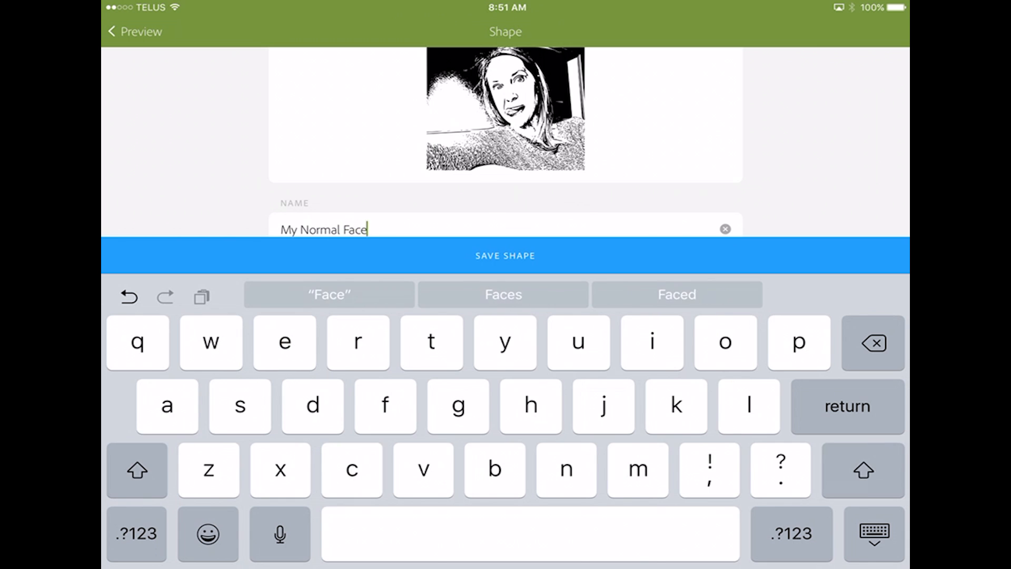
click(506, 255)
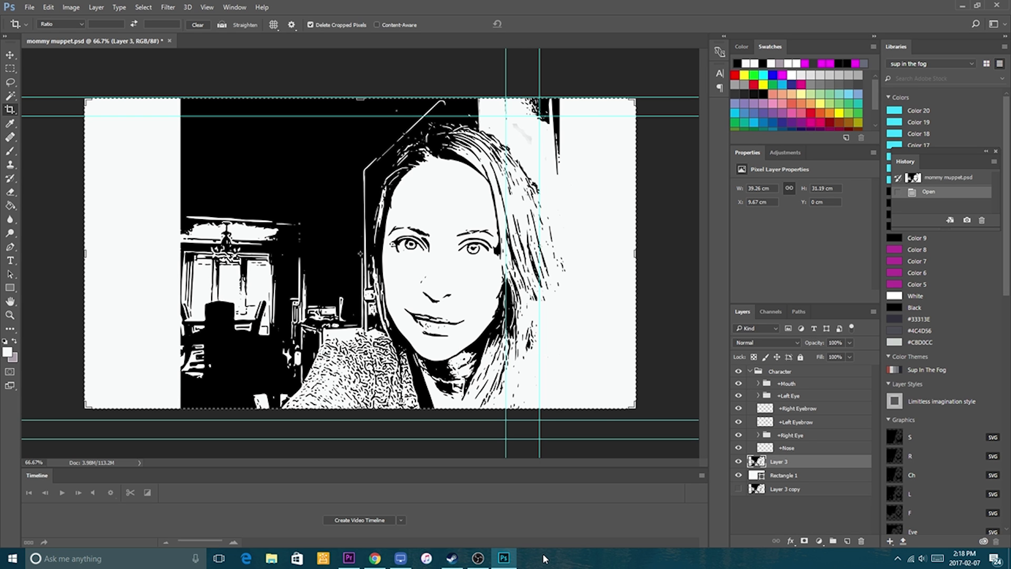
mouse_move(681, 302)
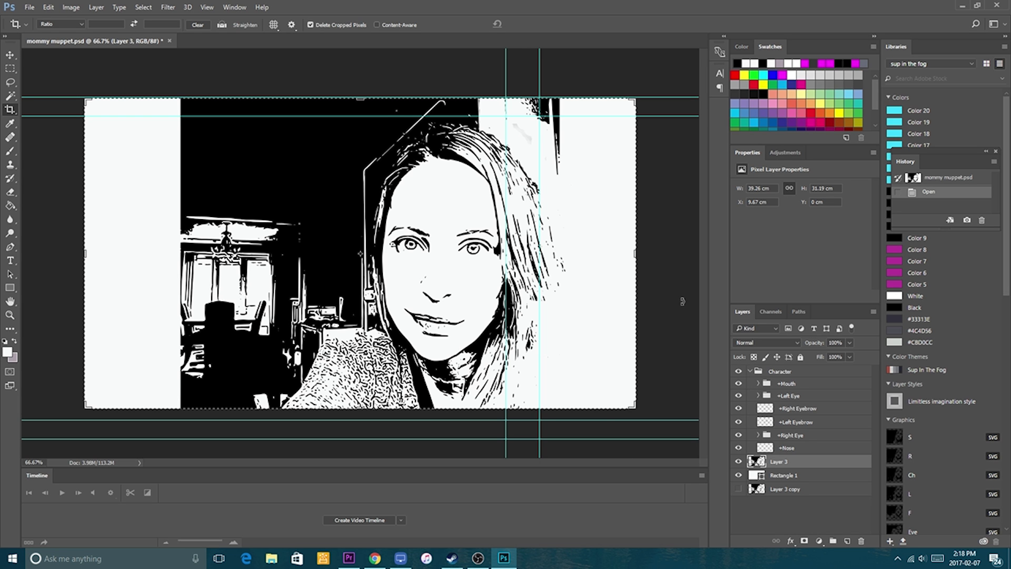
mouse_move(685, 243)
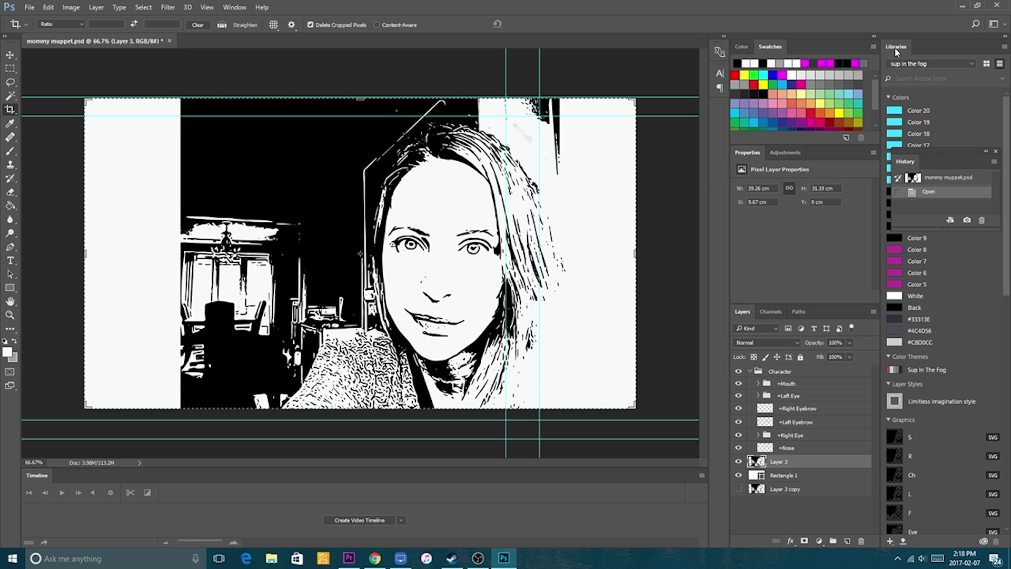
mouse_move(925, 429)
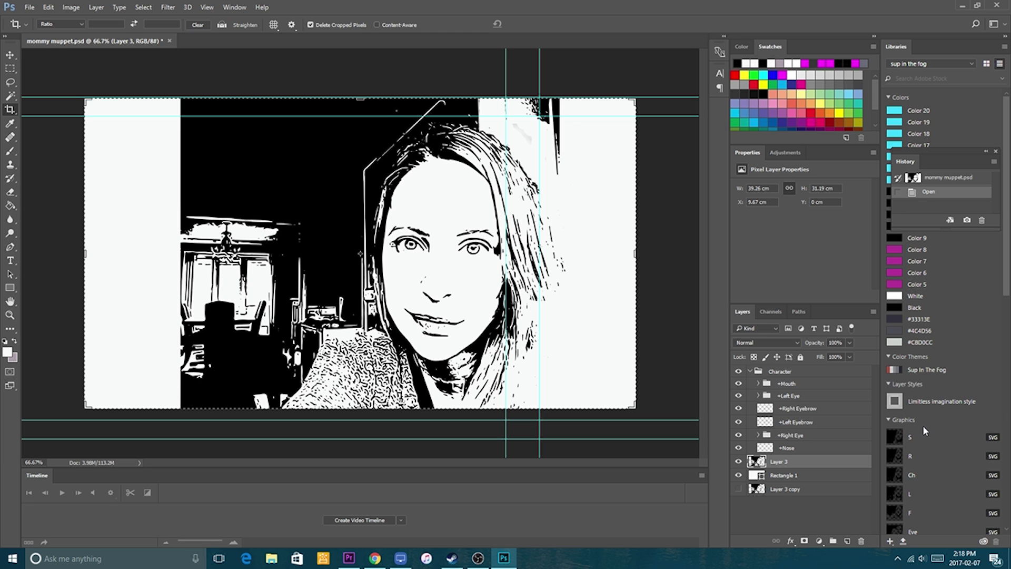
mouse_move(934, 377)
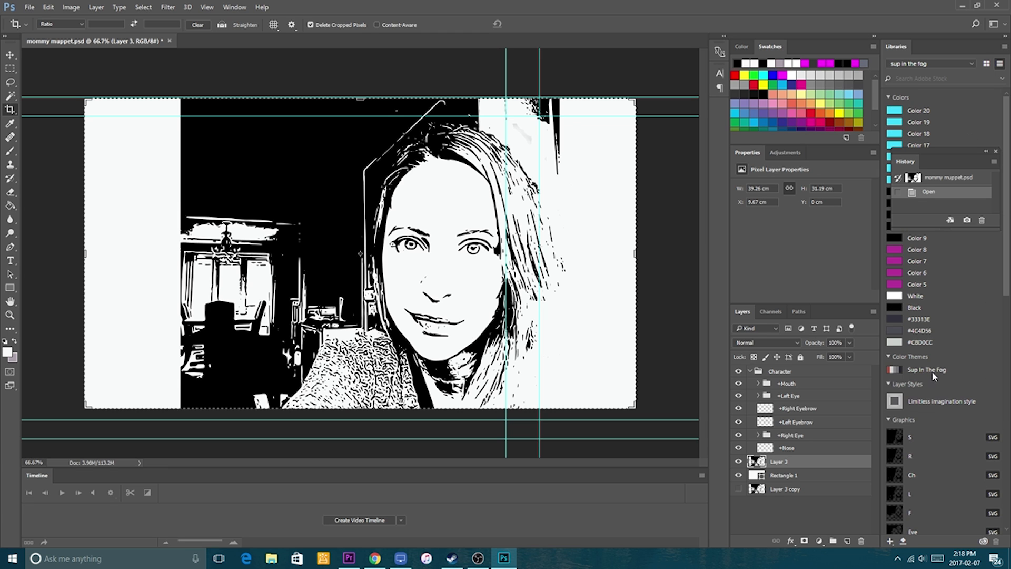
mouse_move(944, 442)
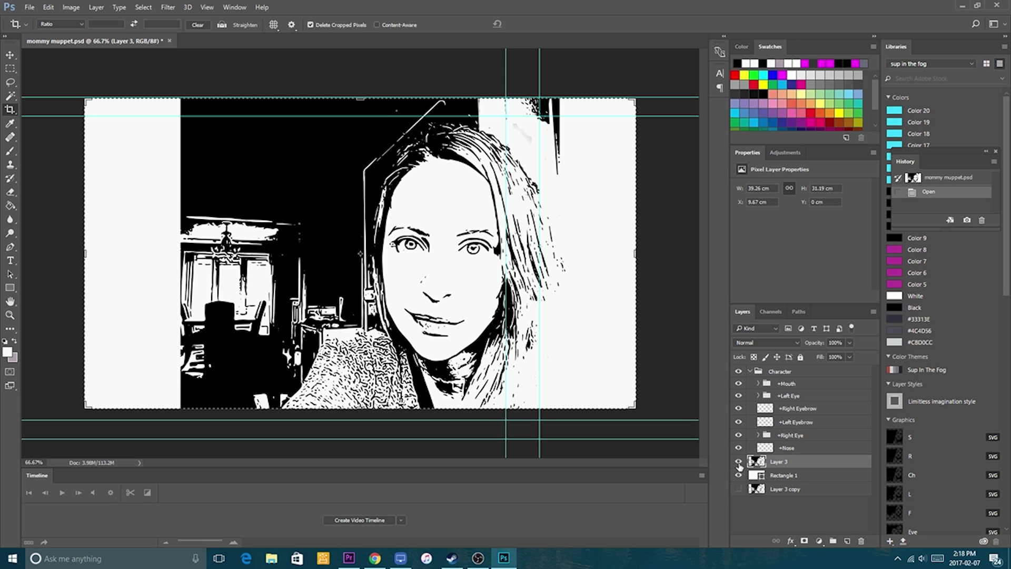
mouse_move(739, 461)
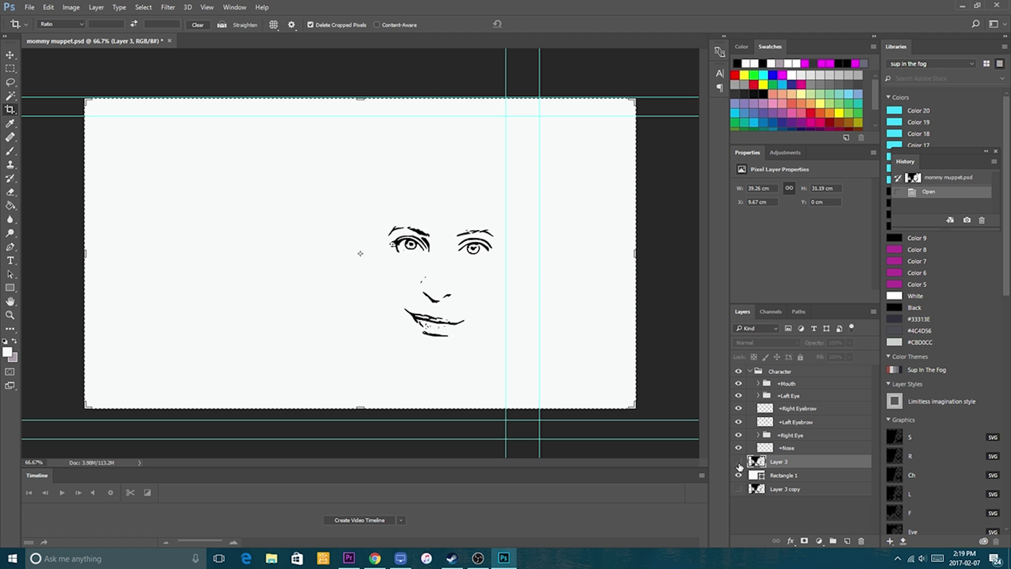
click(737, 461)
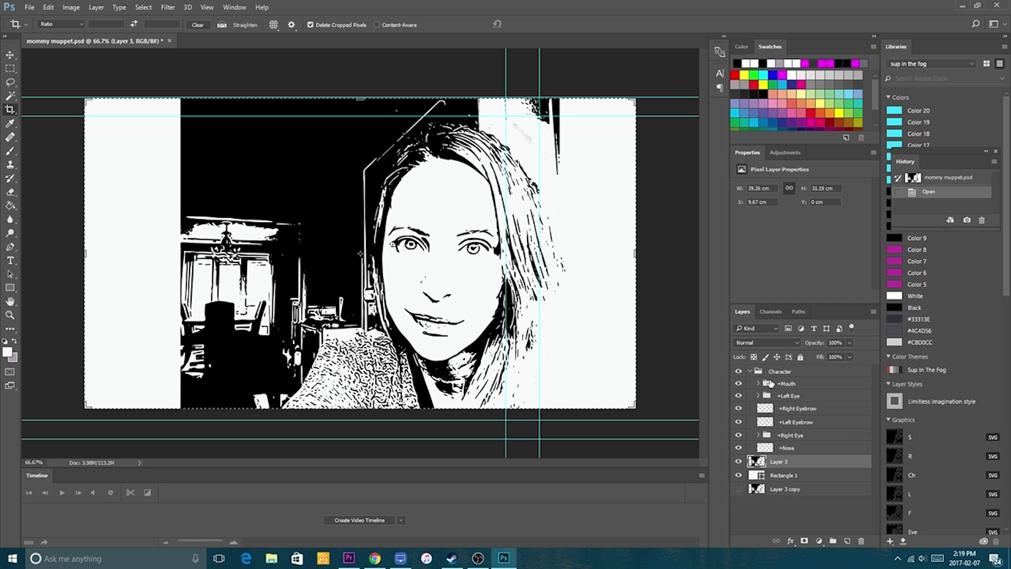
click(758, 384)
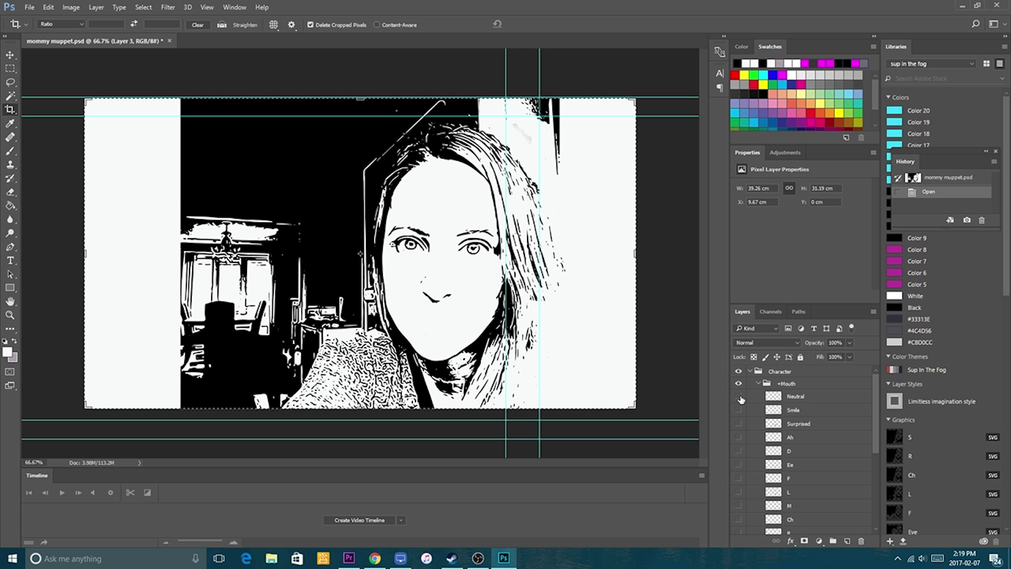
click(740, 396)
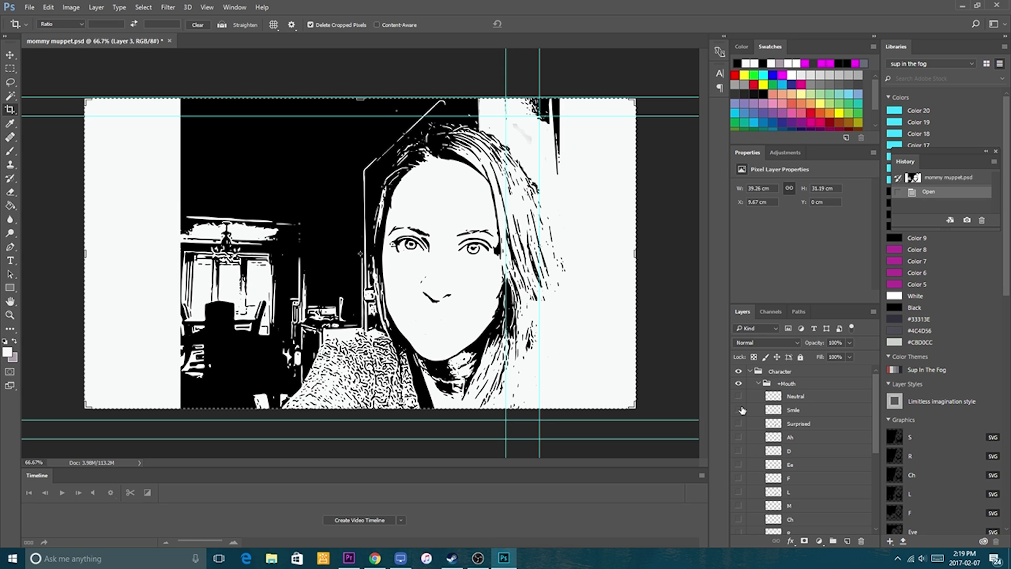
mouse_move(740, 411)
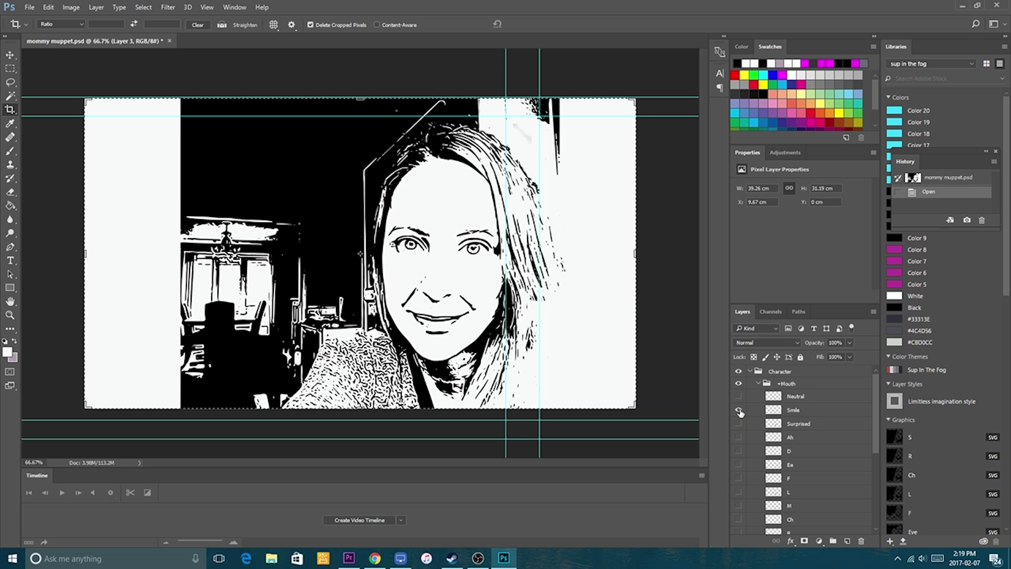
click(739, 423)
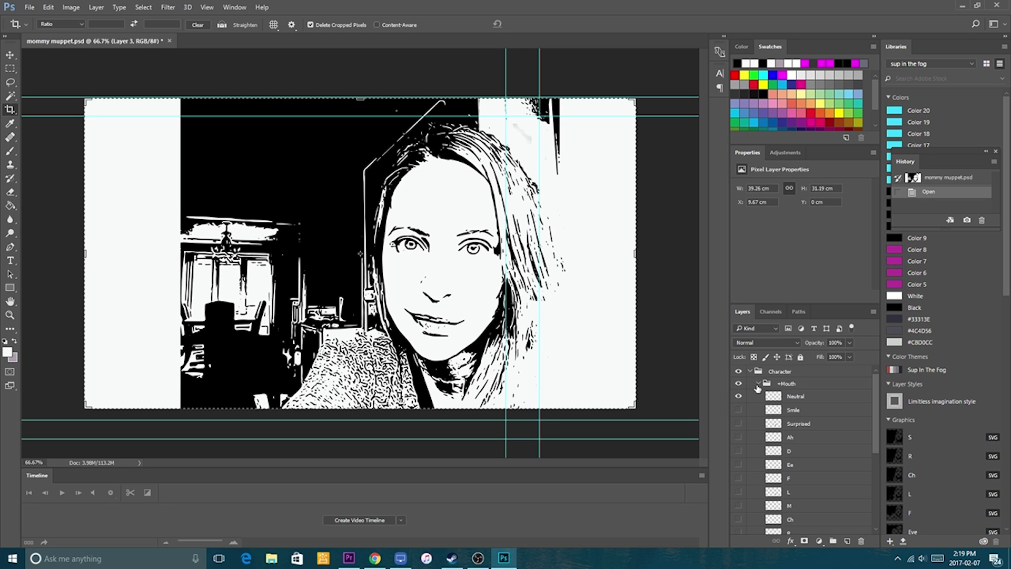
click(758, 383)
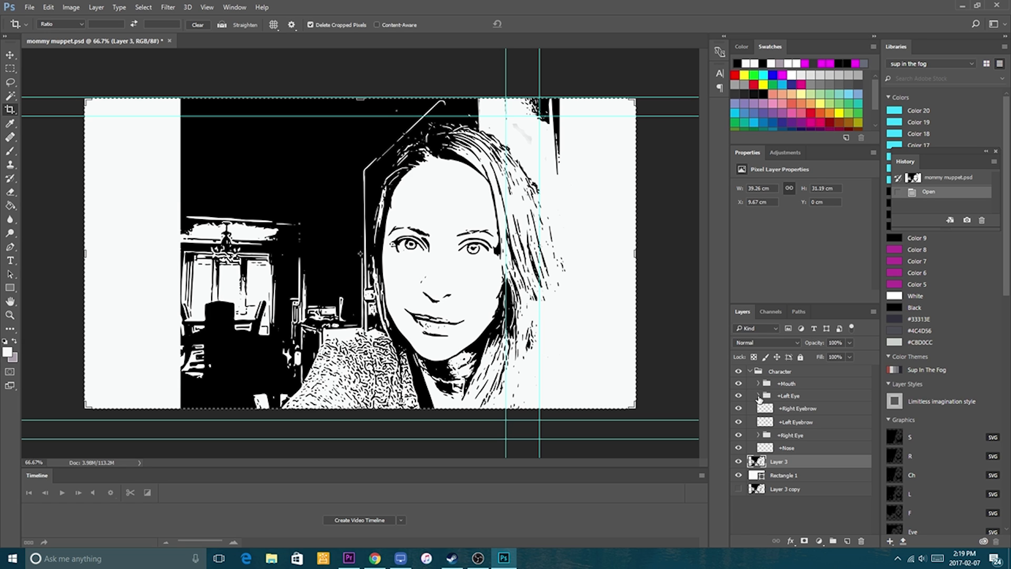
Expand the Left Eye group to check its layers, then save mommy muppet.psd.
click(758, 395)
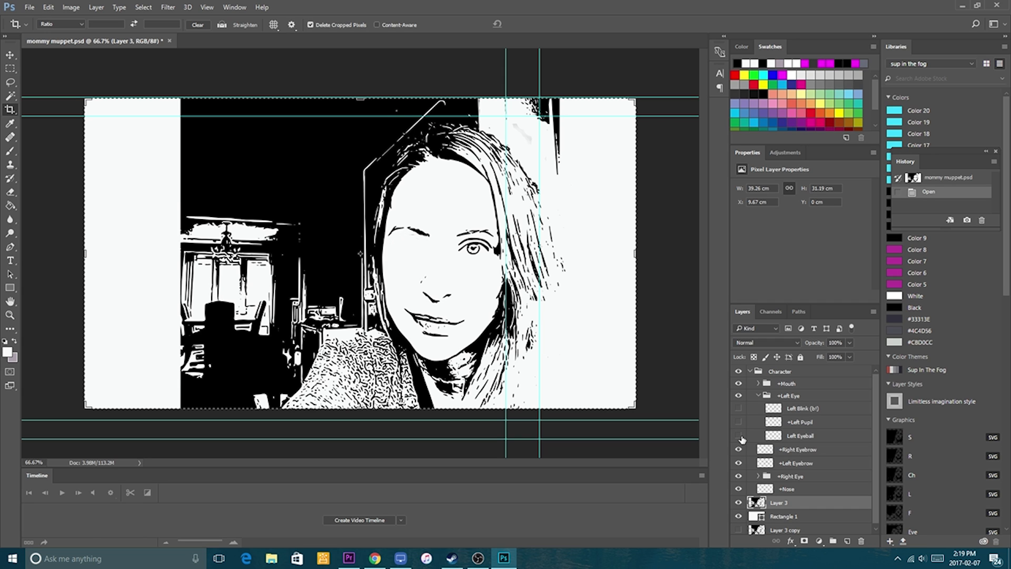
mouse_move(738, 413)
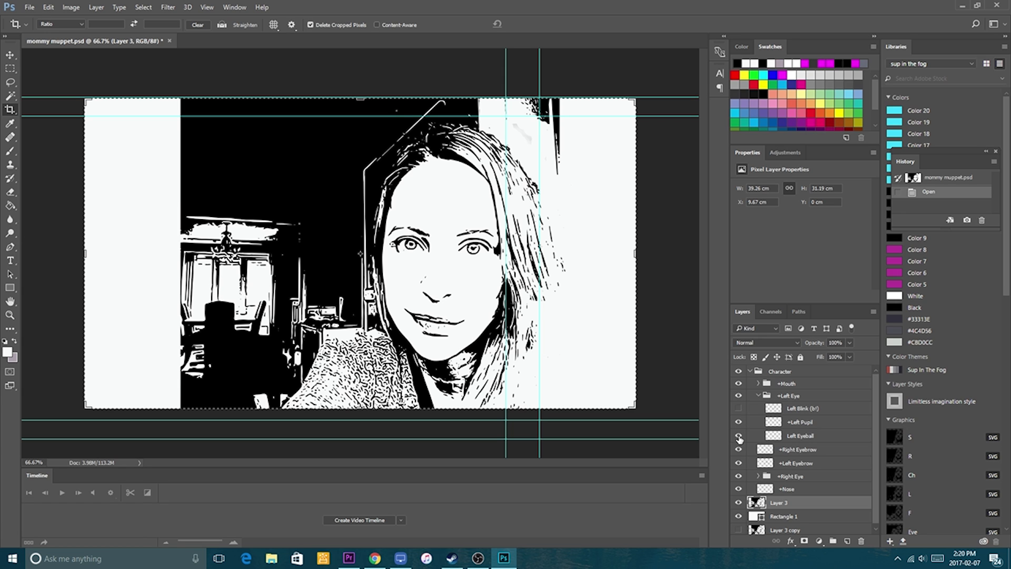
mouse_move(739, 437)
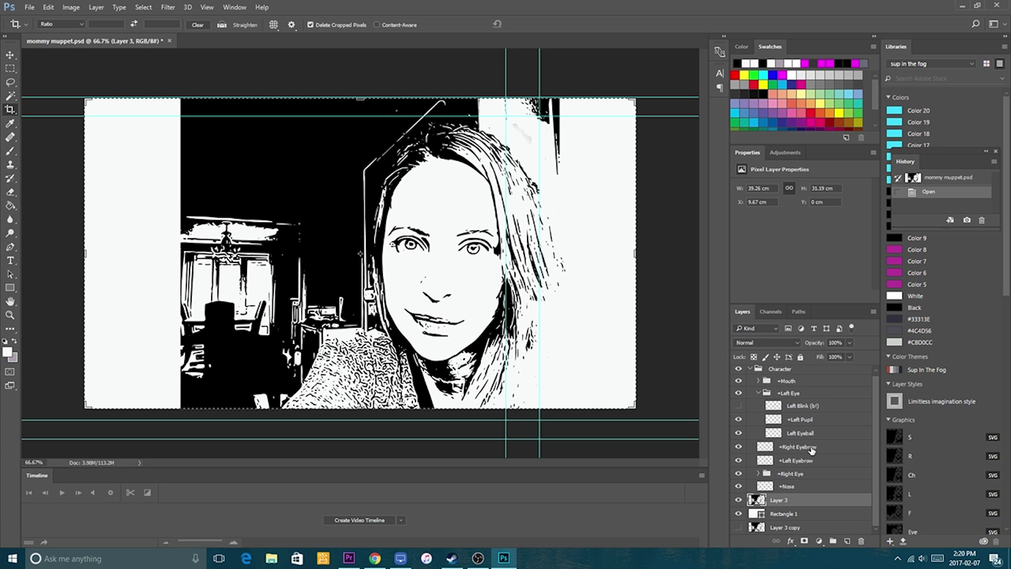
mouse_move(804, 468)
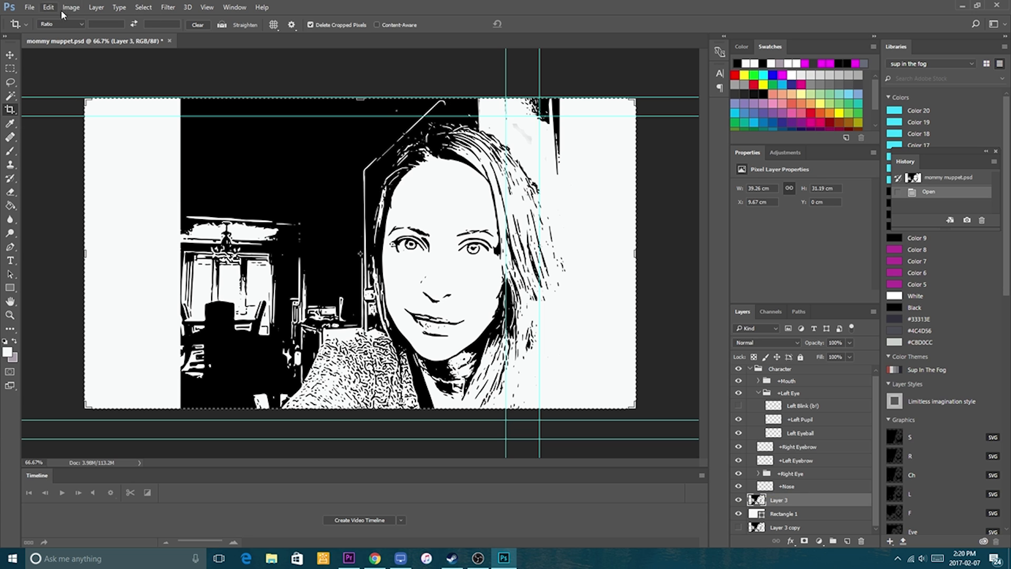
click(35, 8)
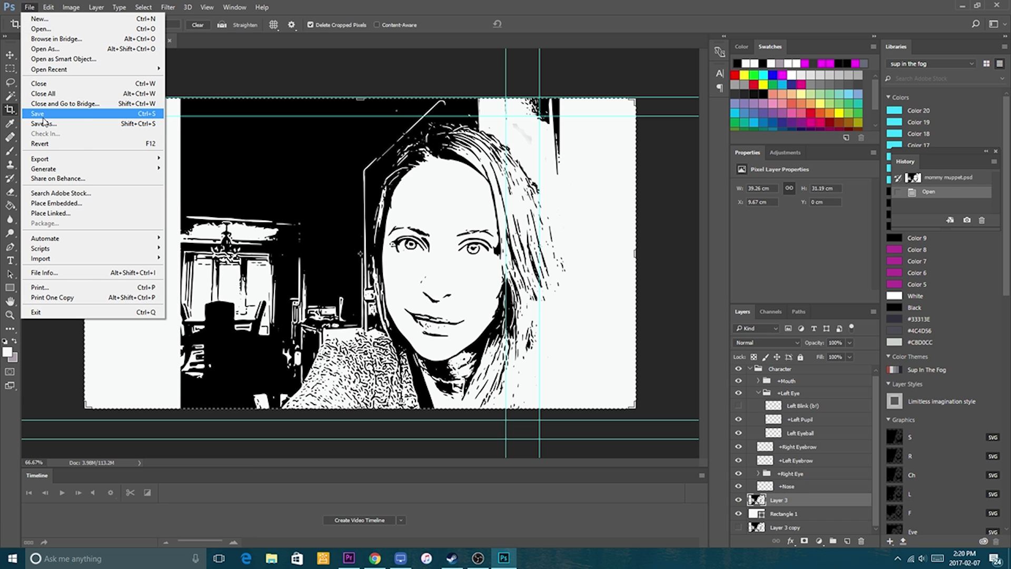
click(34, 113)
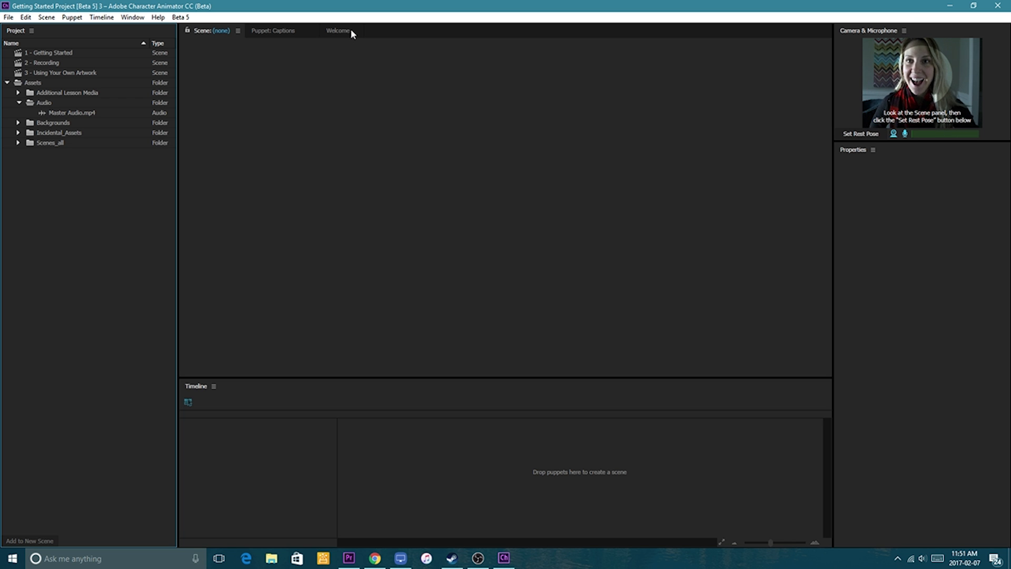
Show the Welcome page with the Start Here tutorial and new-puppet templates.
click(339, 30)
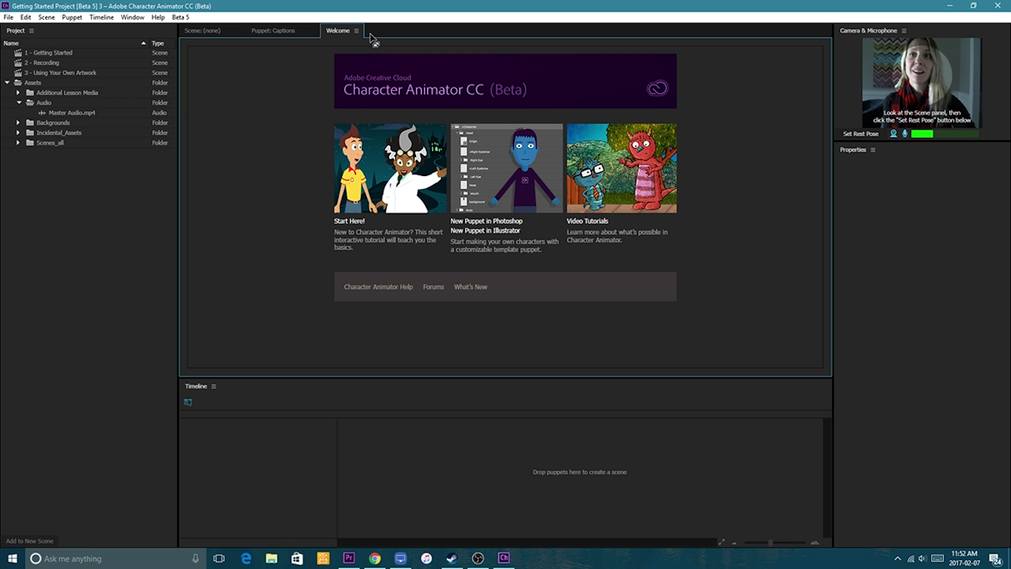
mouse_move(468, 96)
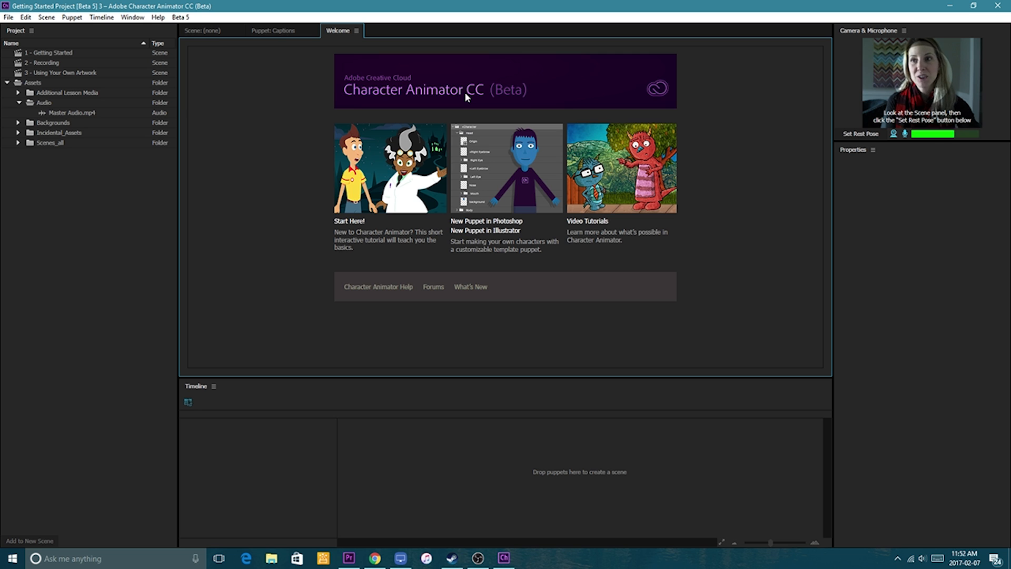
mouse_move(468, 126)
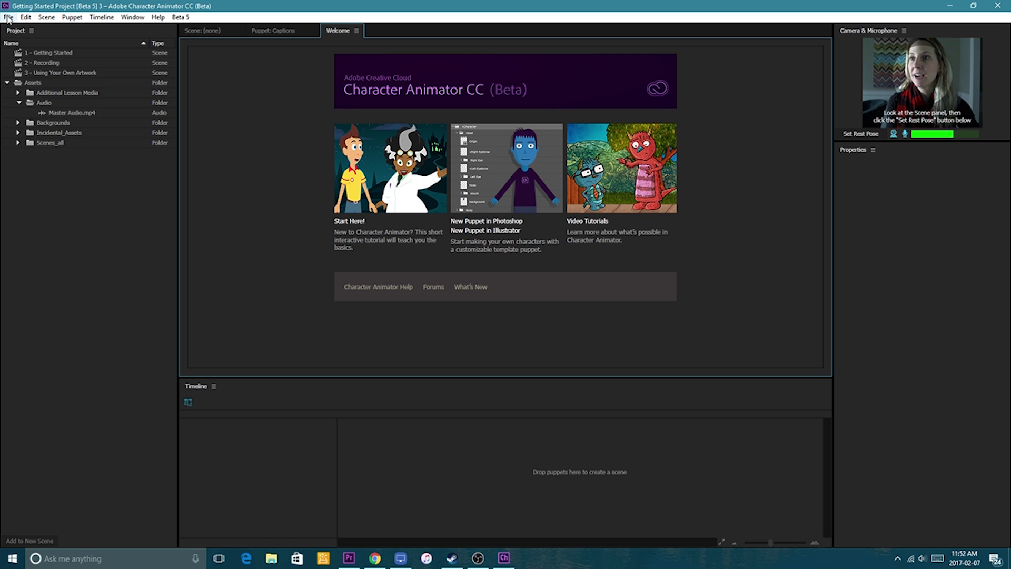
Import mommy muppet.psd from the Desktop into the project as a new puppet.
click(7, 20)
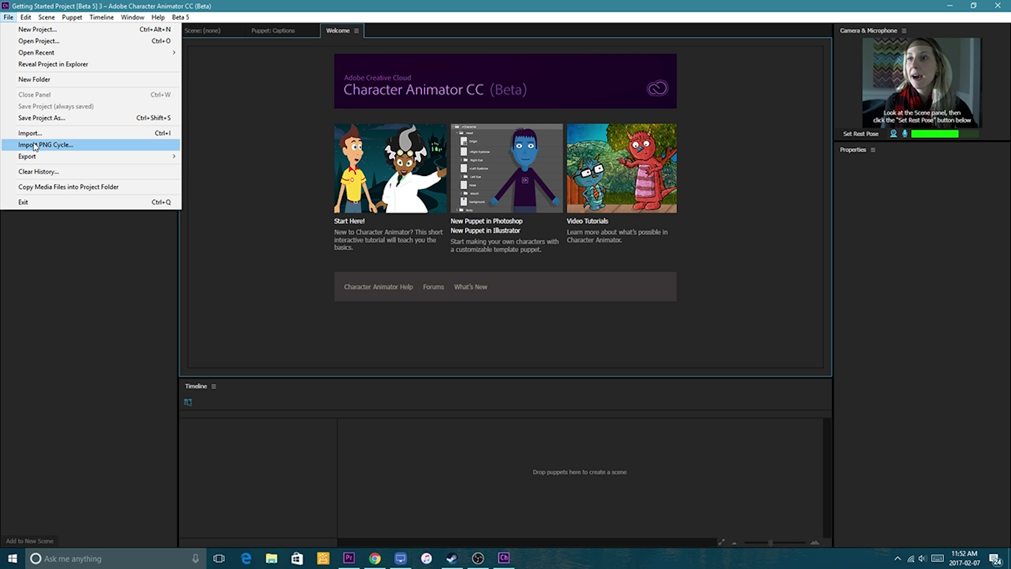
click(32, 132)
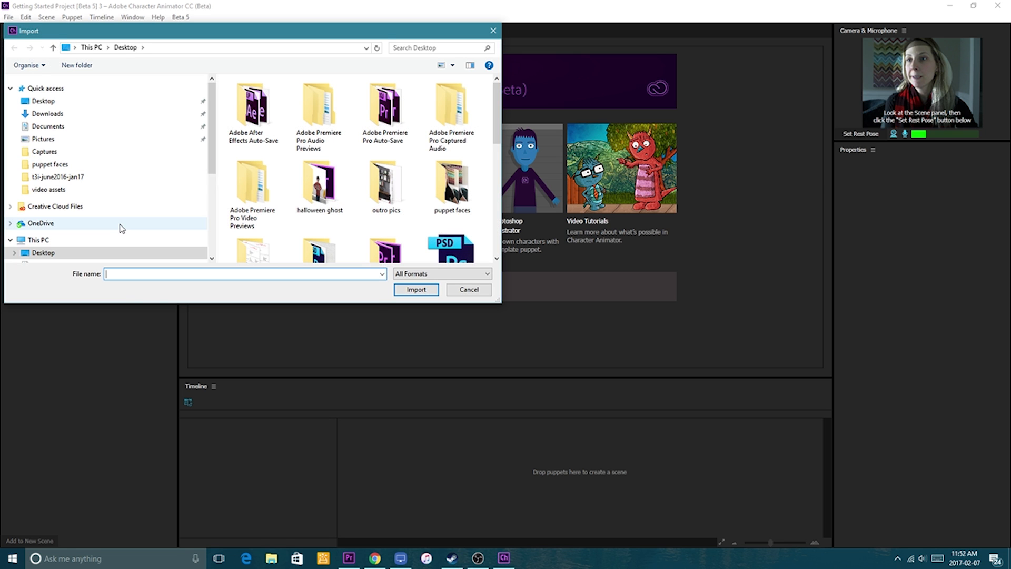
text(mo)
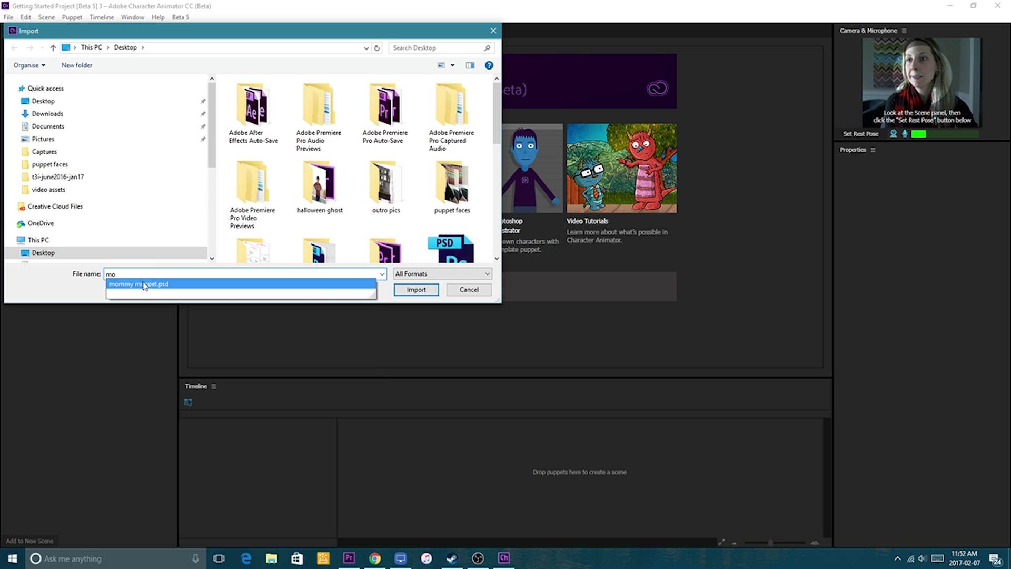
click(145, 284)
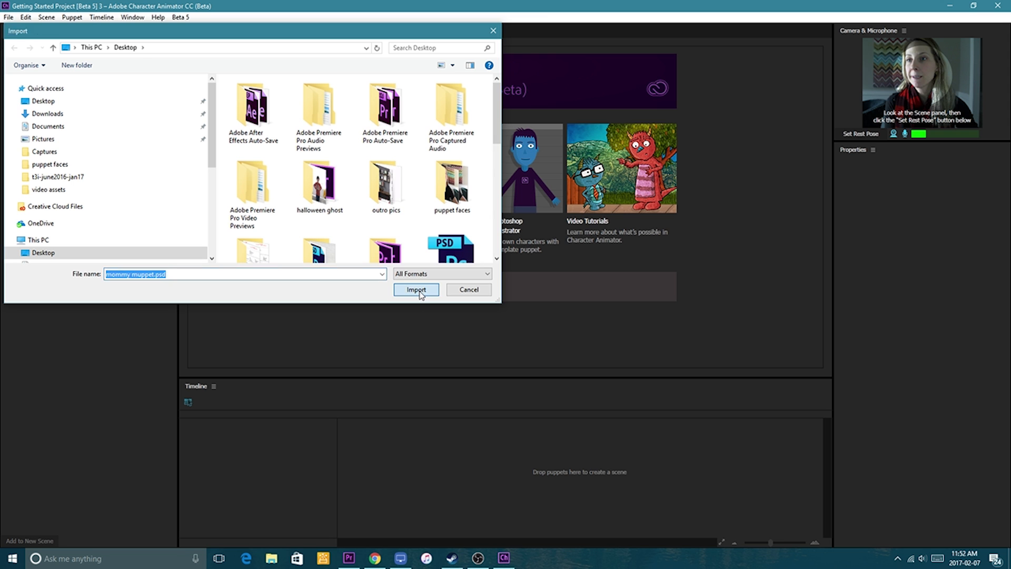
click(415, 290)
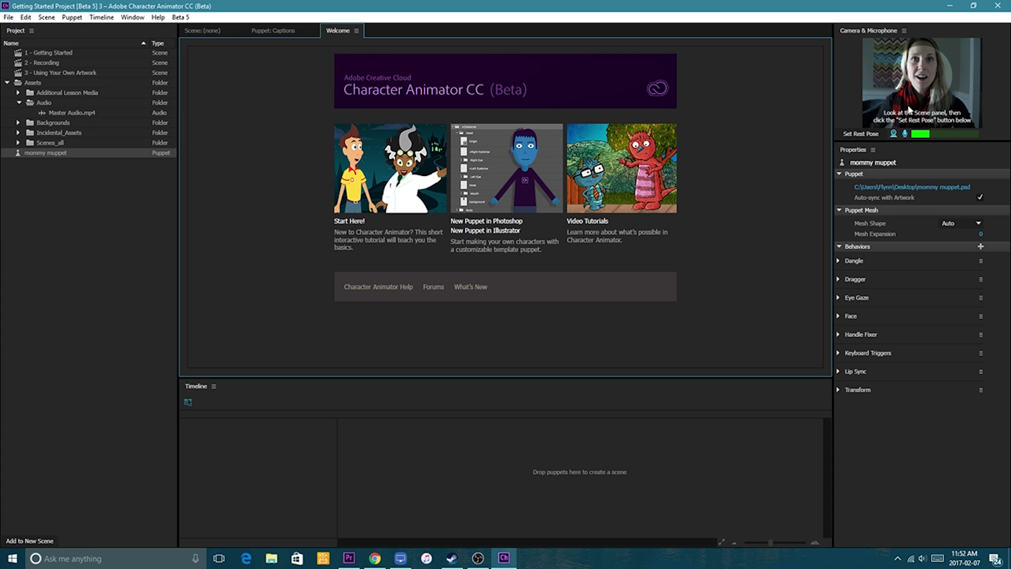
mouse_move(896, 139)
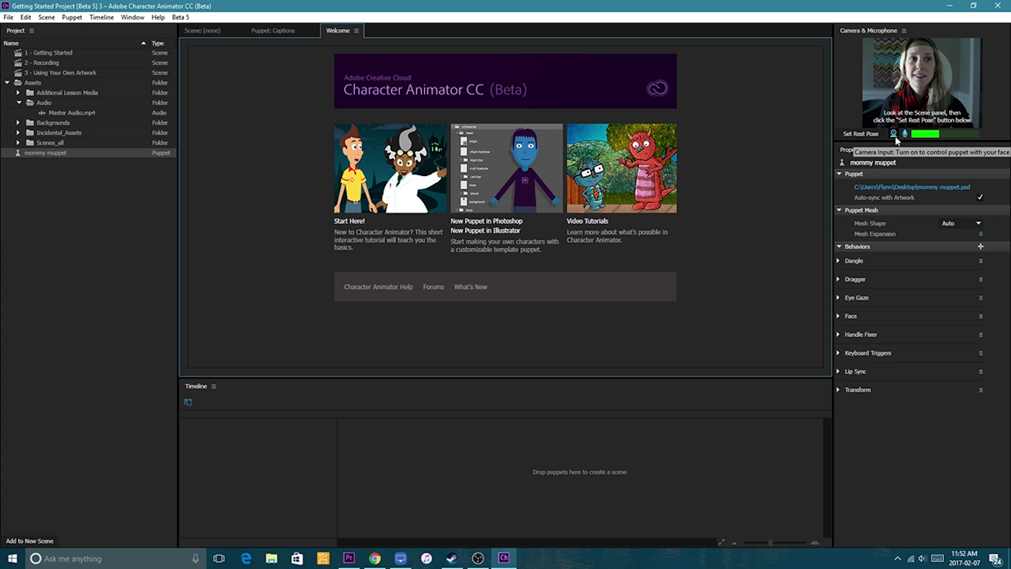
Enable webcam face control and review the Camera & Microphone panel options.
click(893, 133)
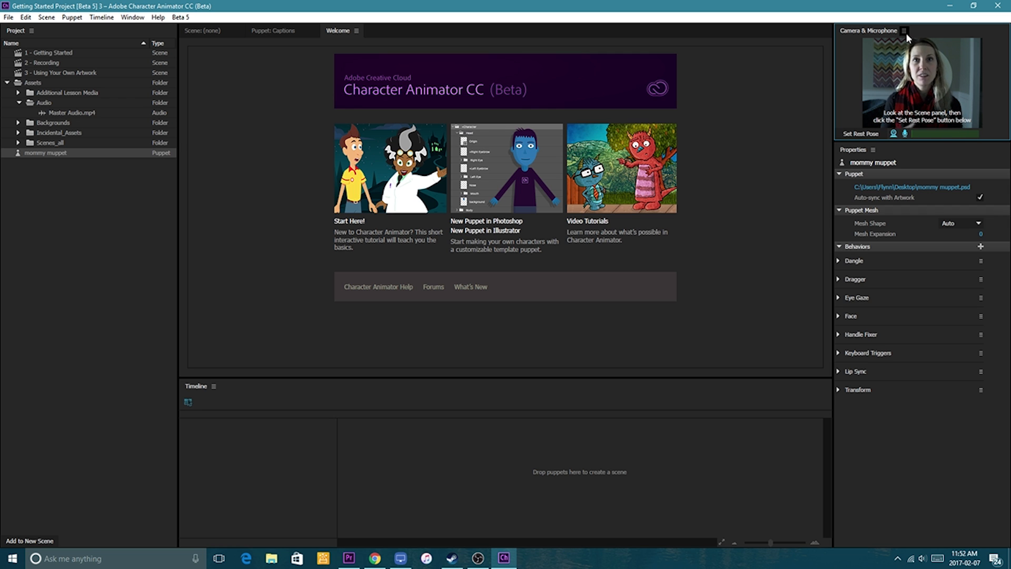
click(906, 31)
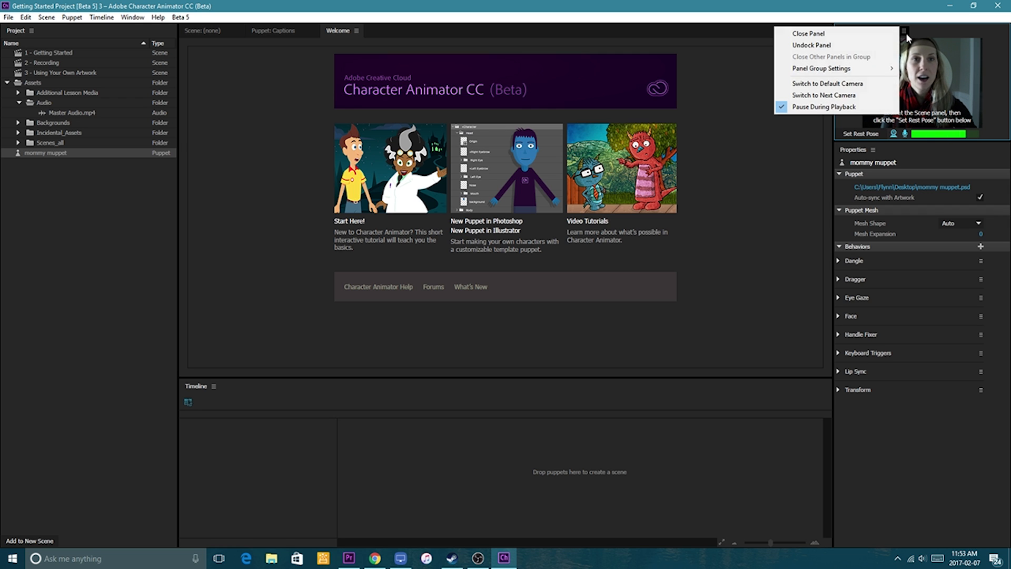
mouse_move(936, 66)
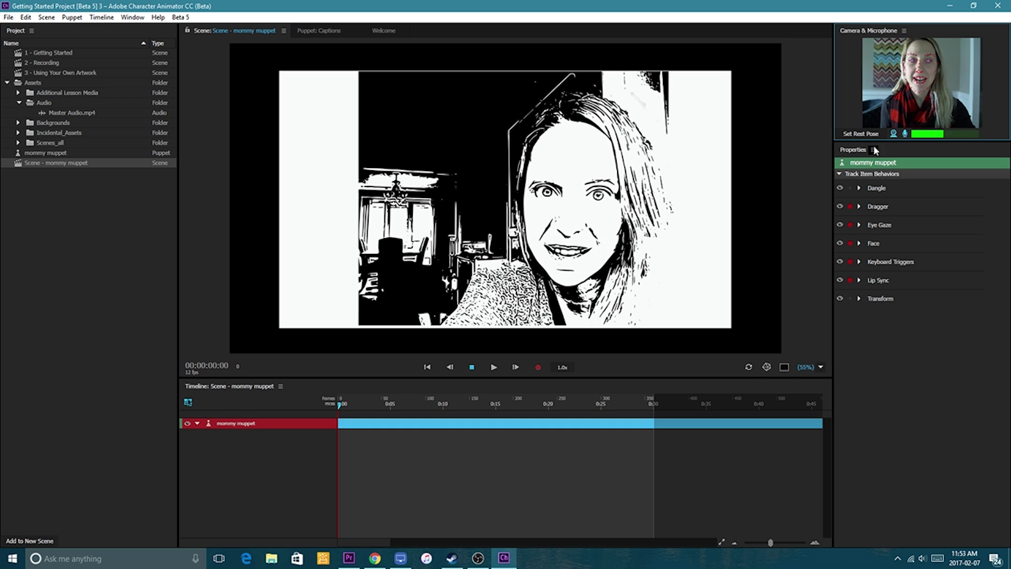
mouse_move(537, 367)
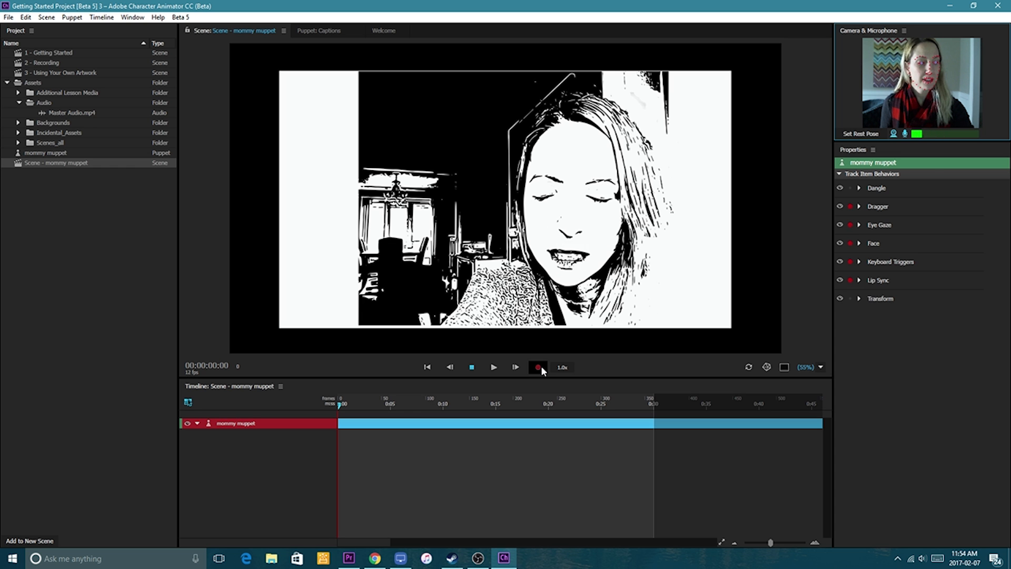
Record a 13-second webcam-driven take, adding audio, eye gaze, face and lip sync tracks.
click(536, 367)
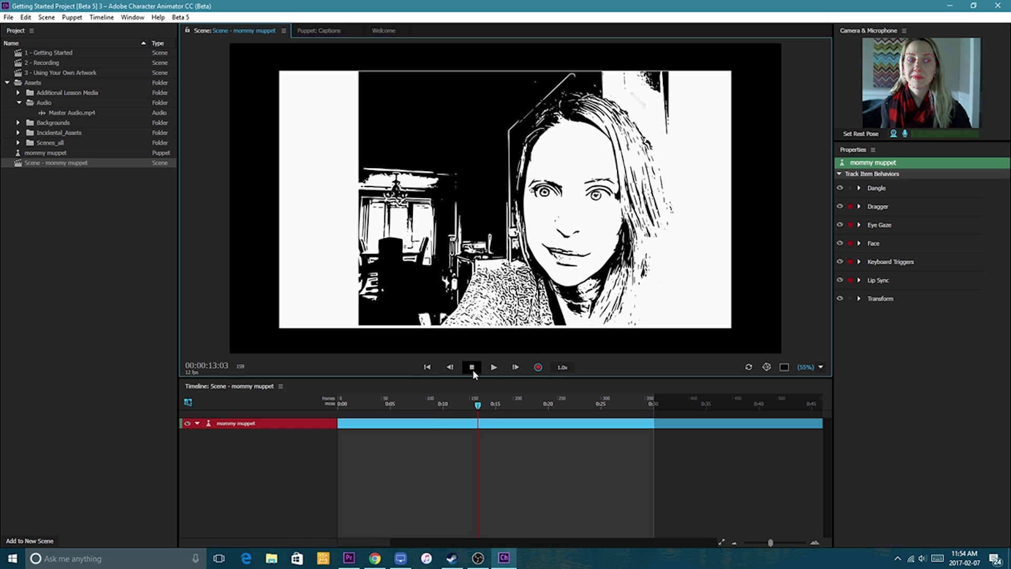
click(537, 367)
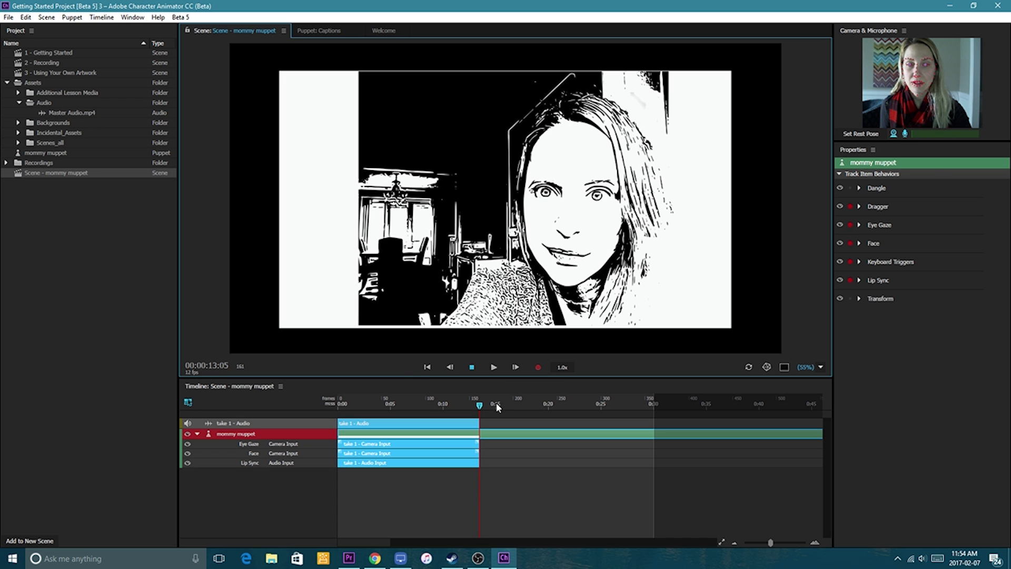
click(493, 366)
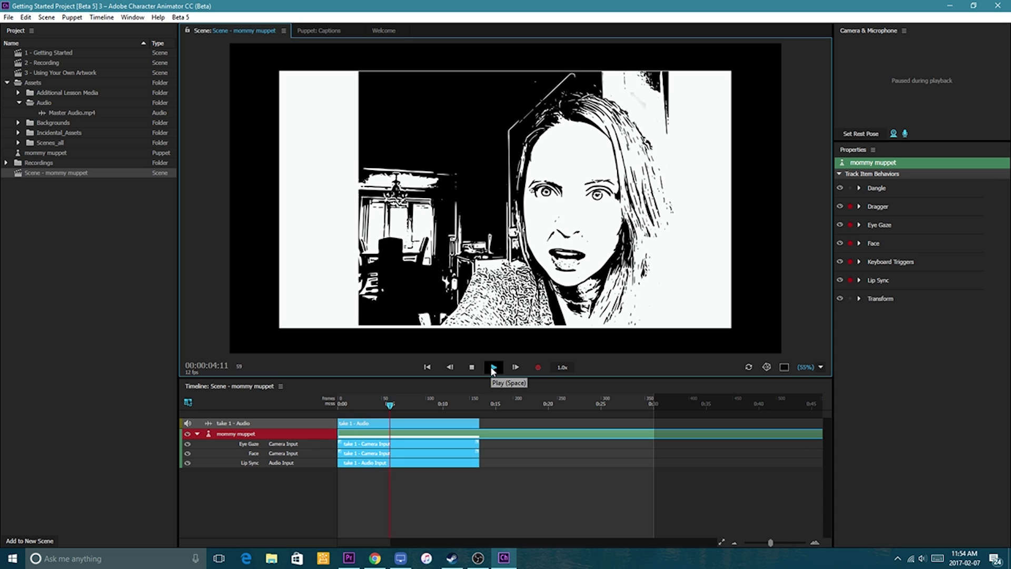
click(493, 366)
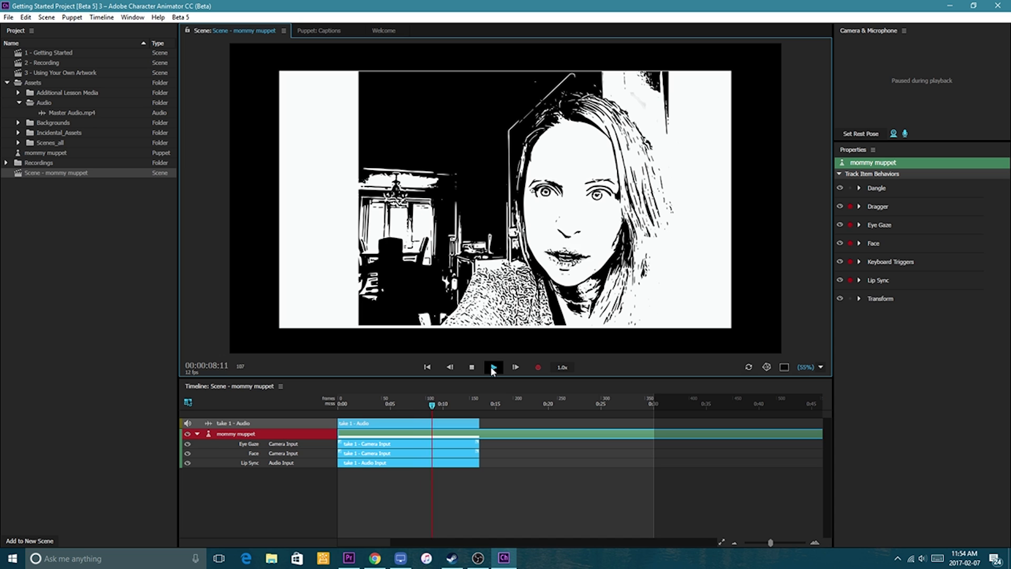
click(493, 366)
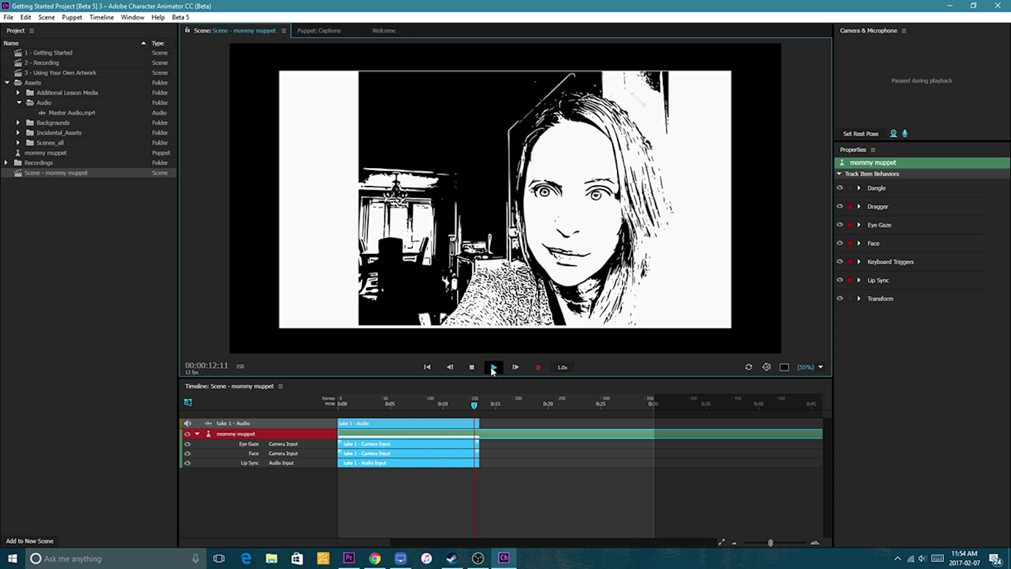
click(493, 366)
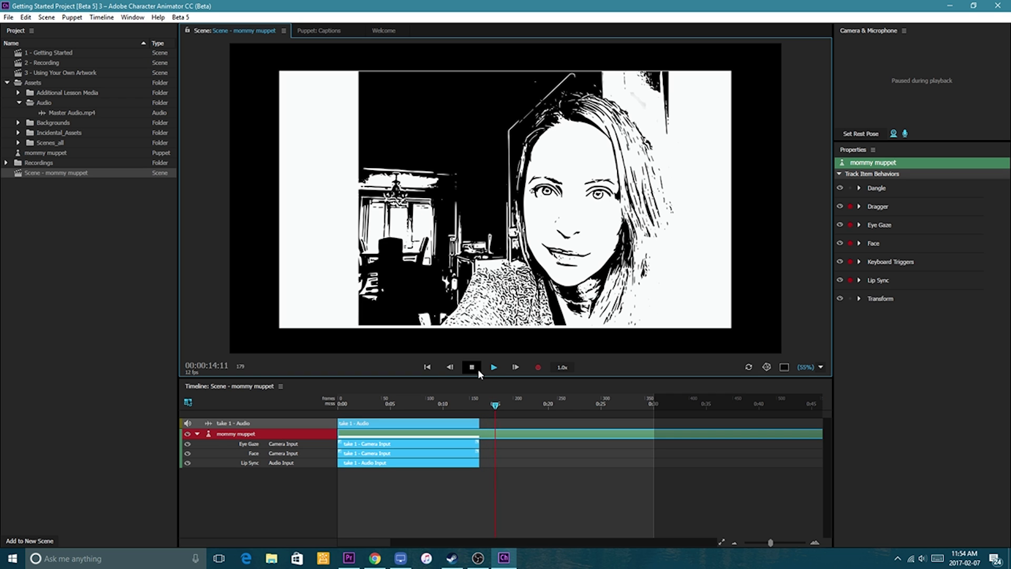